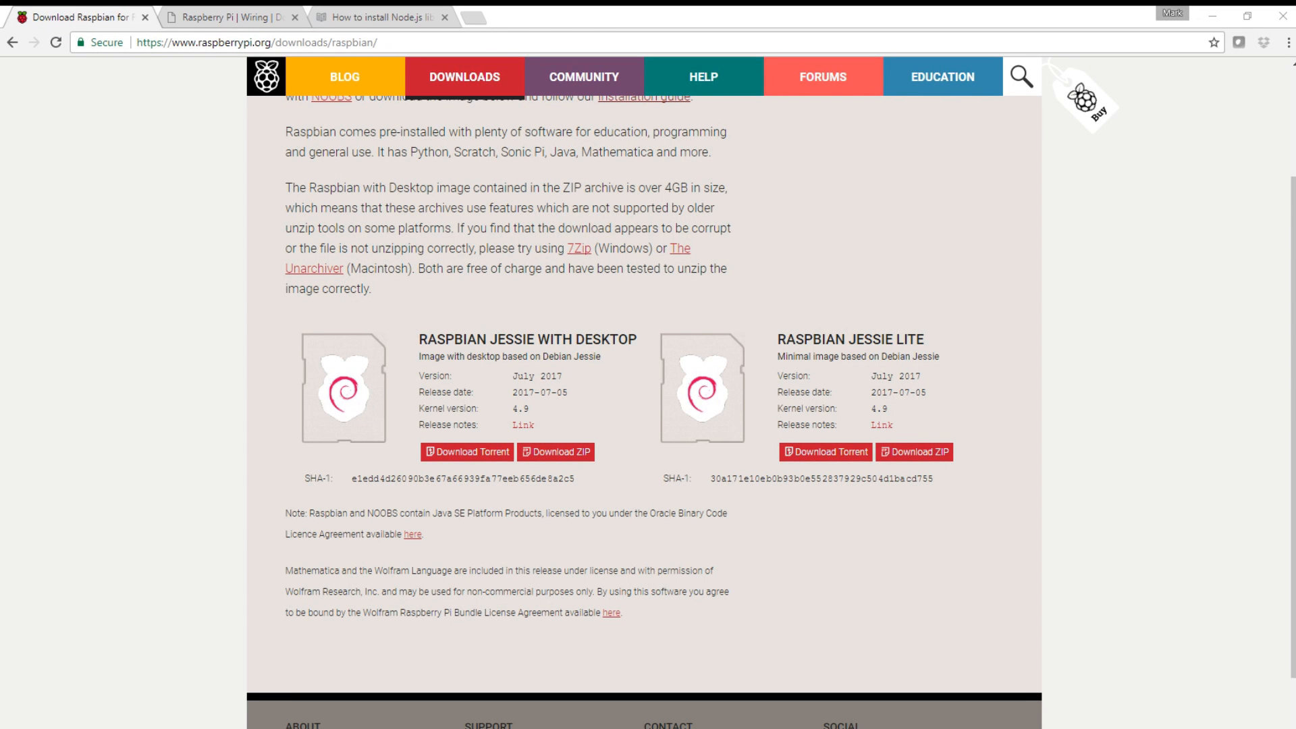
mouse_move(959, 509)
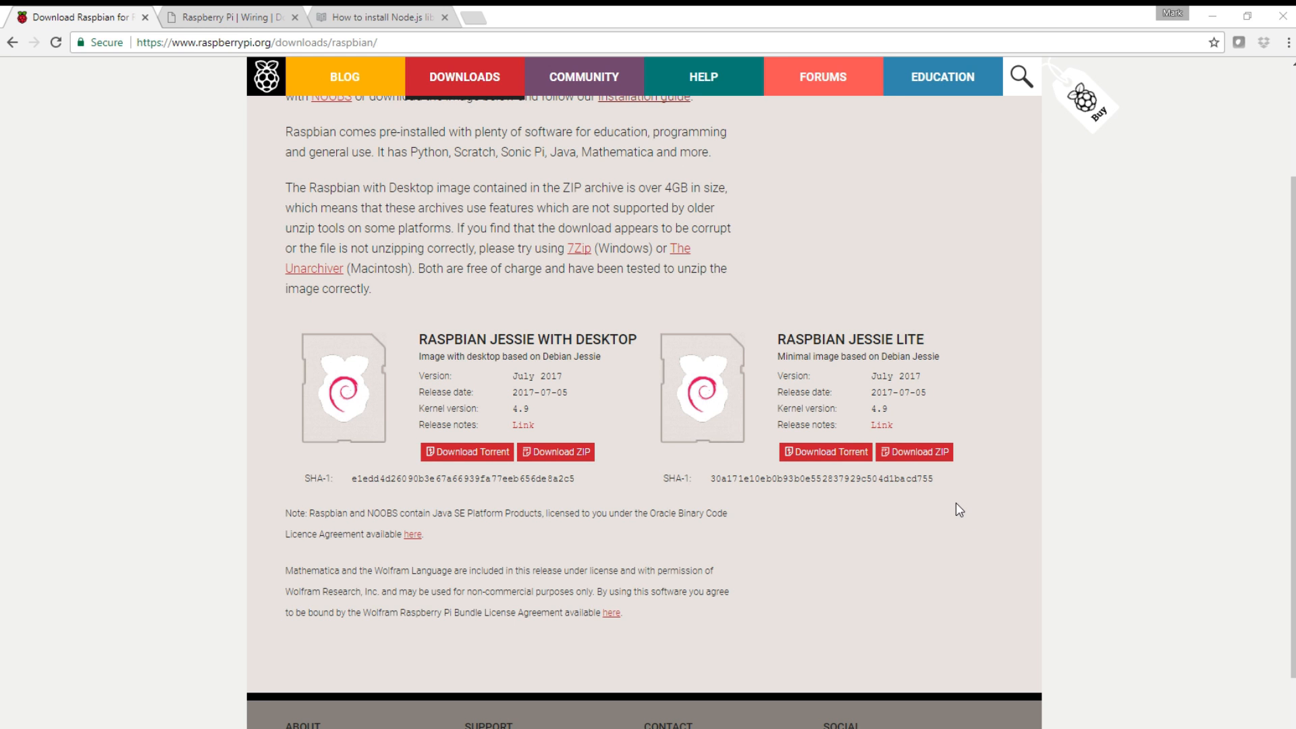
Step: Switch to the WiringPi tab and view the 'GPIO Interface library for the Raspberry Pi' header
click(223, 16)
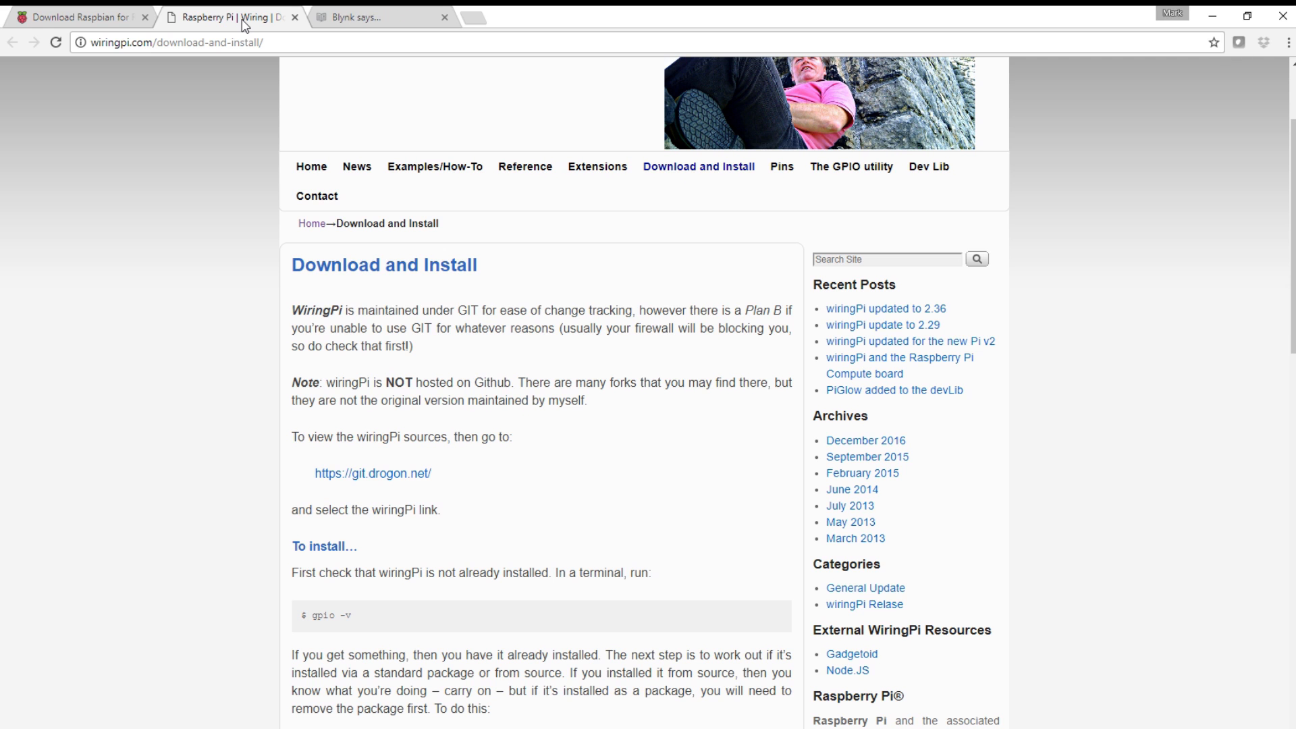
mouse_move(289, 481)
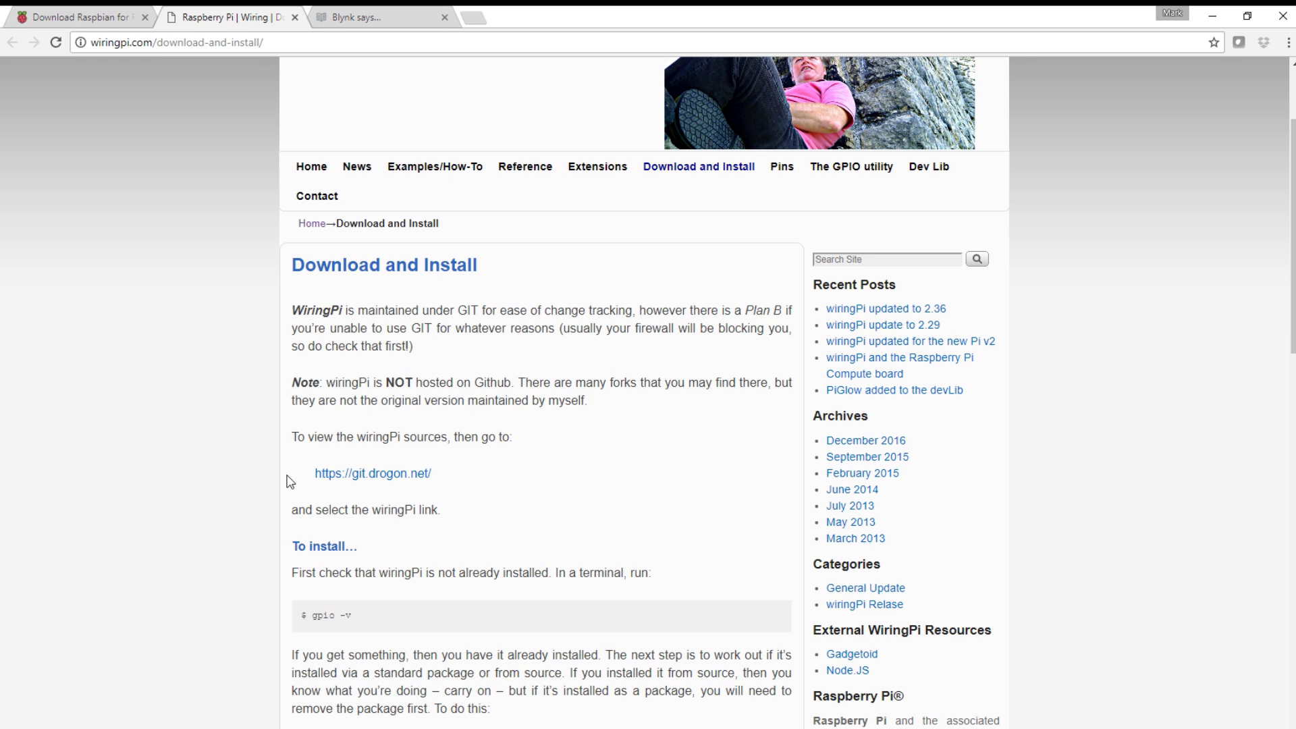
scroll(up, 3)
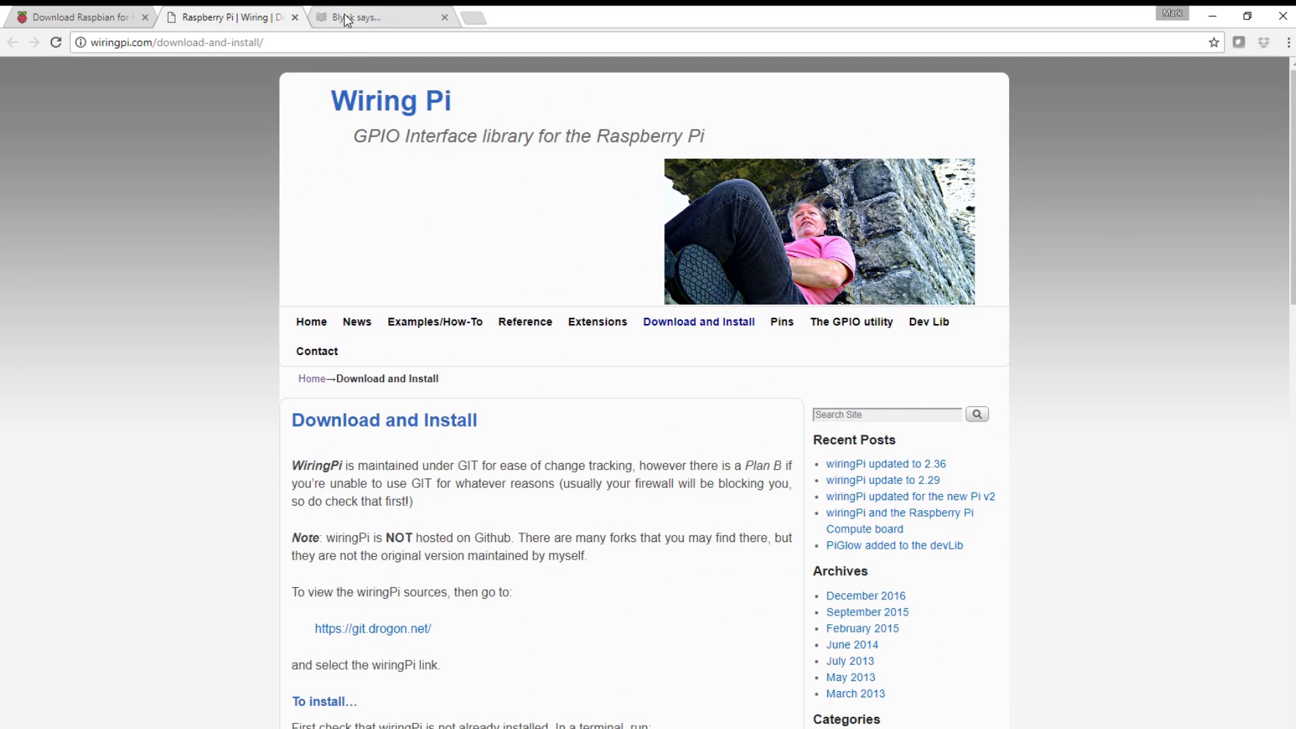
Step: Switch to the Blynk tab and read the Linux Node.js steps down to 'Install Blynk globally'
click(377, 17)
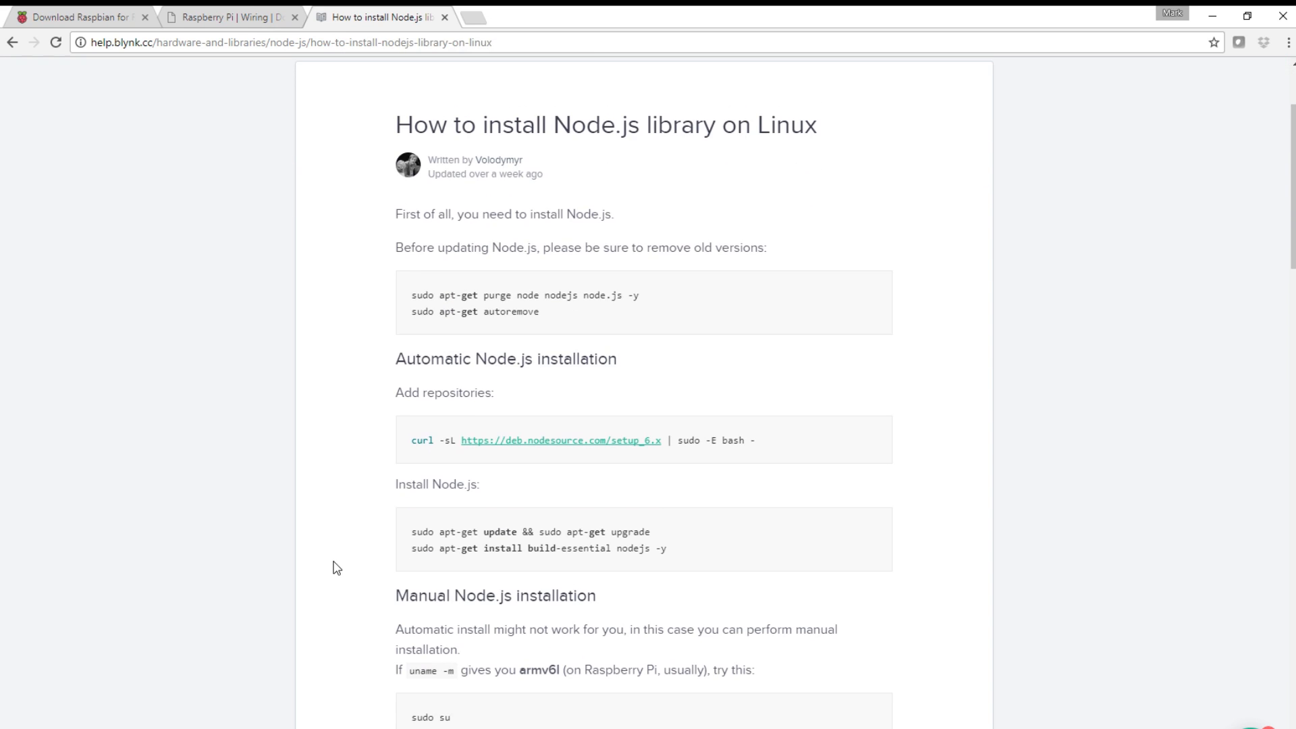
mouse_move(405, 508)
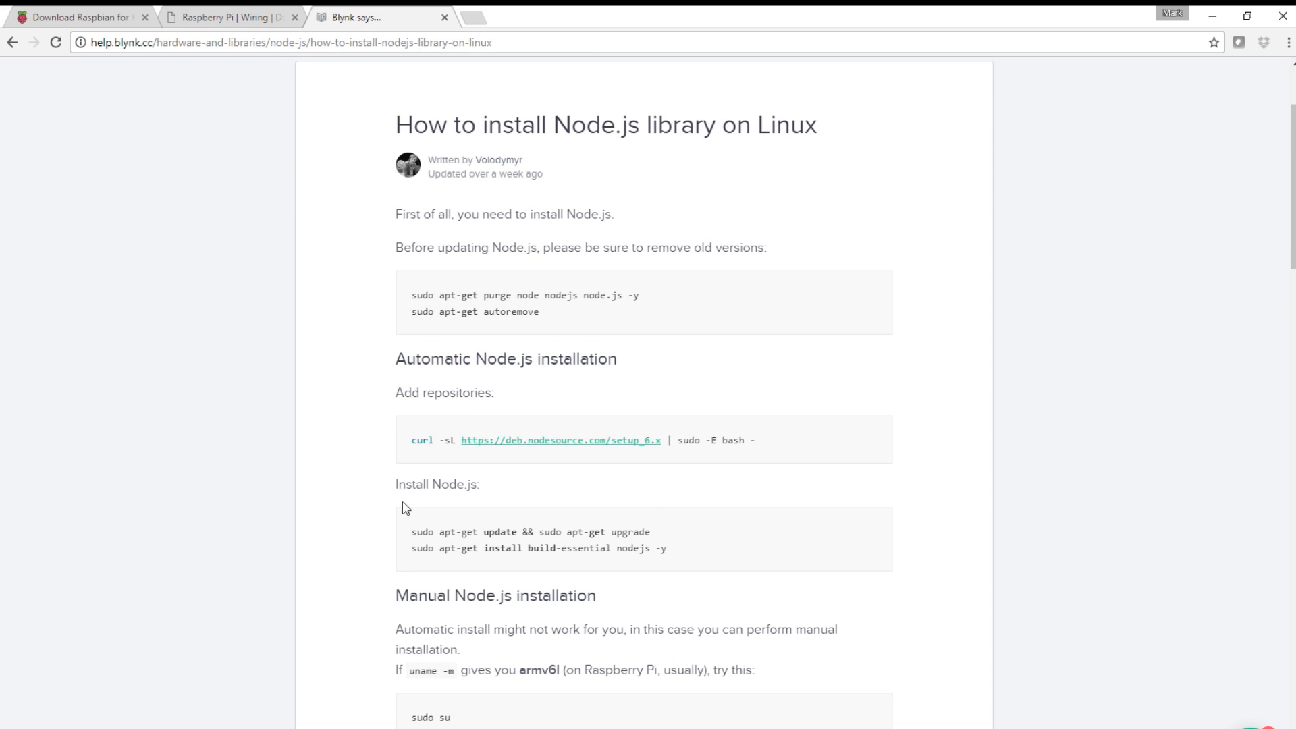
scroll(down, 3)
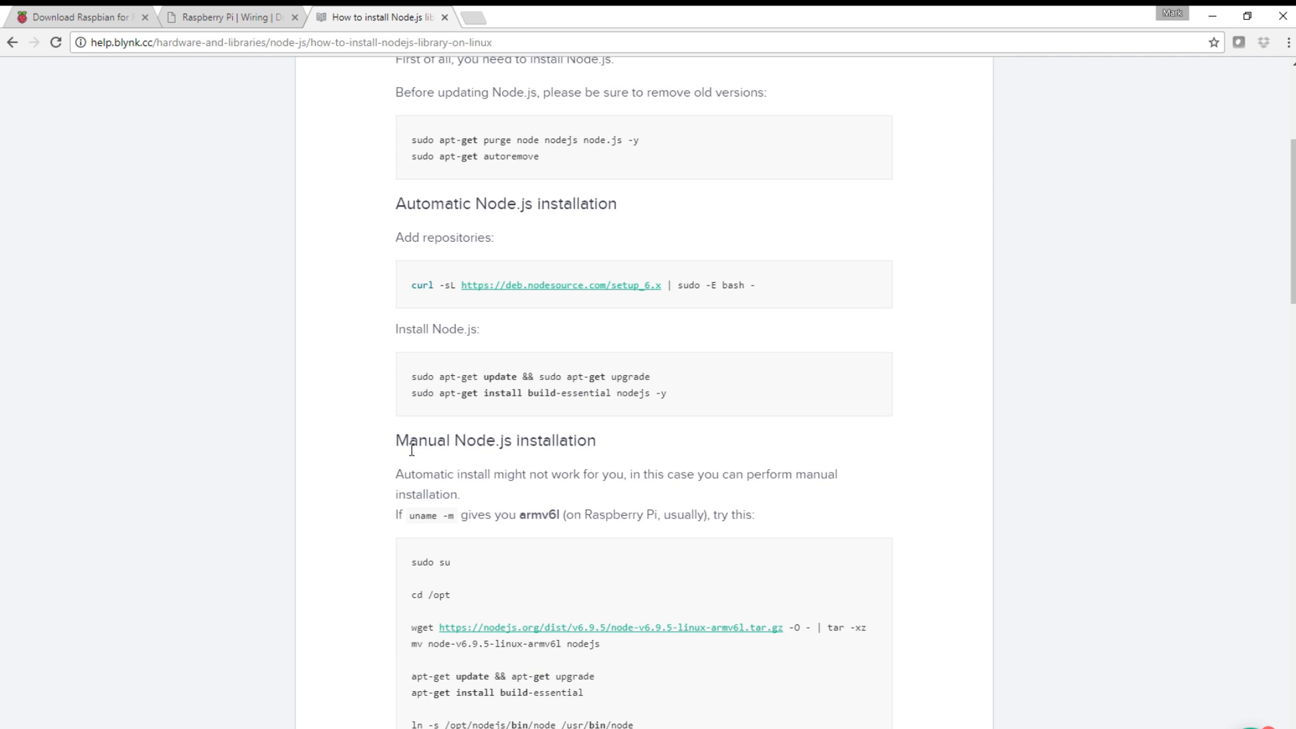
scroll(down, 3)
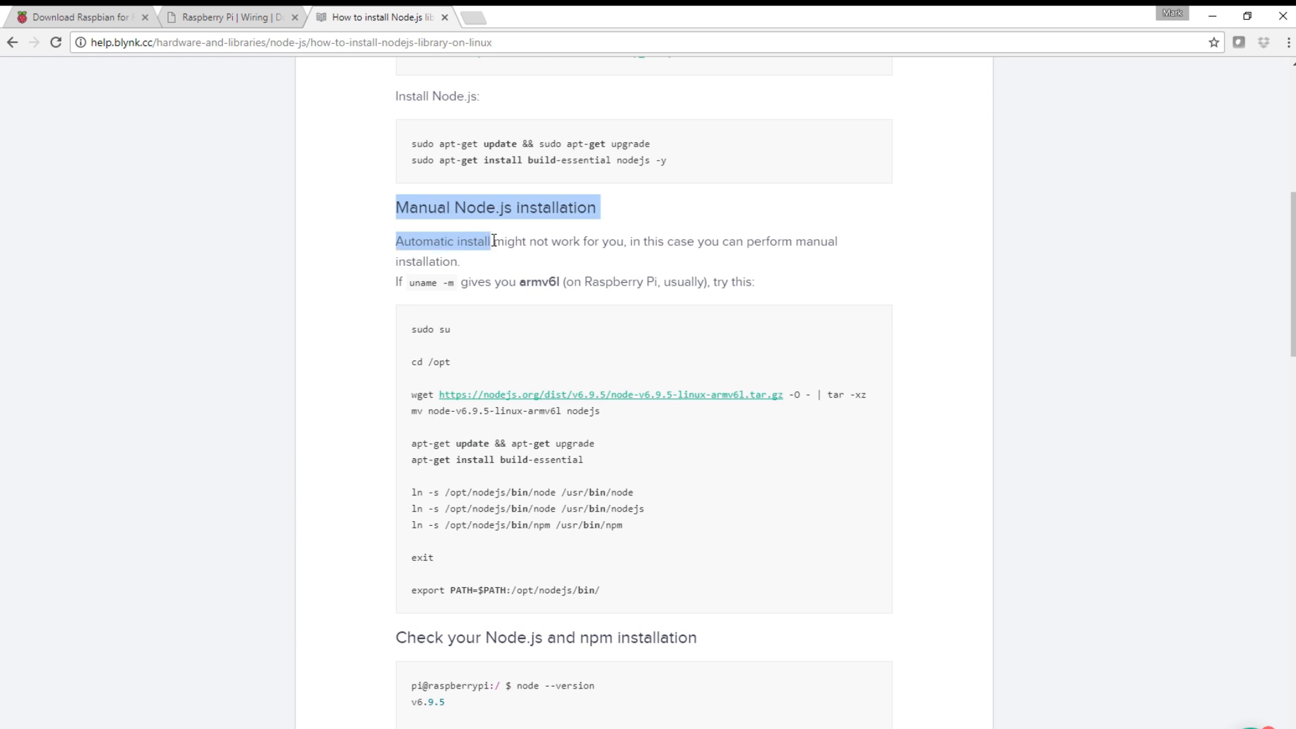
scroll(down, 3)
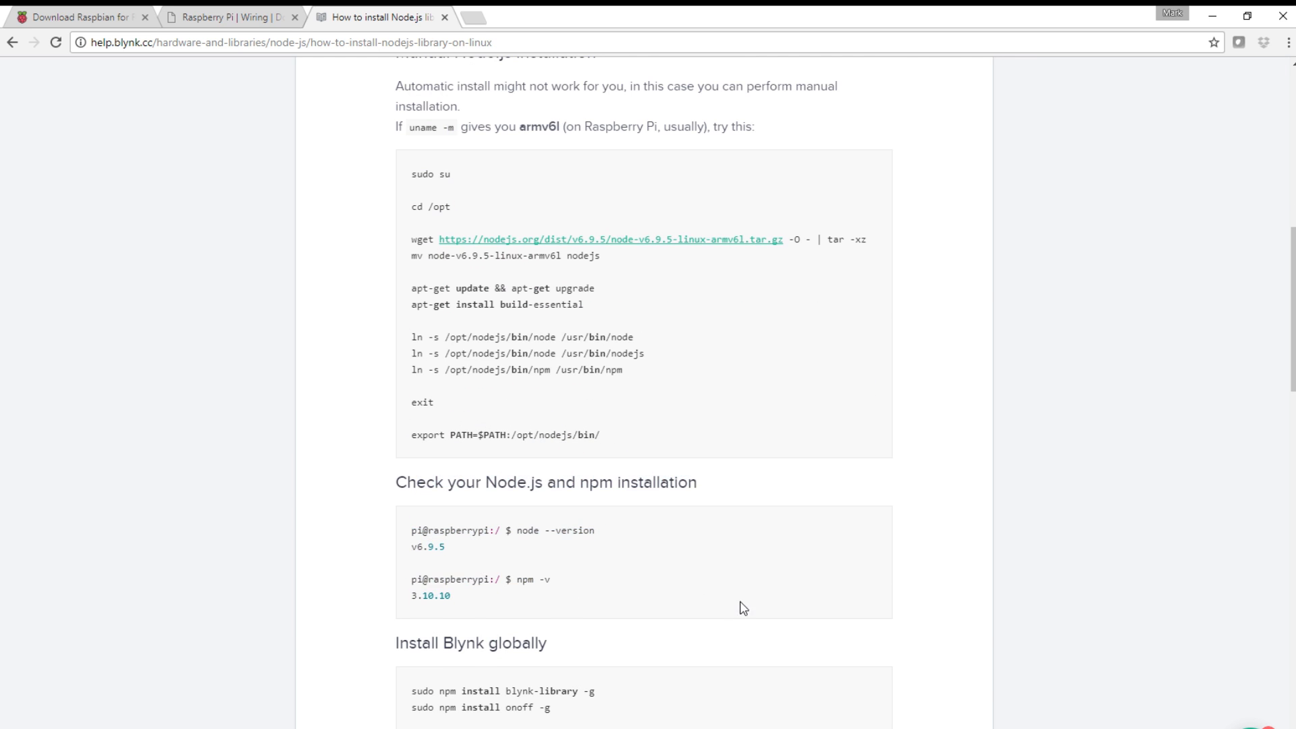
scroll(down, 3)
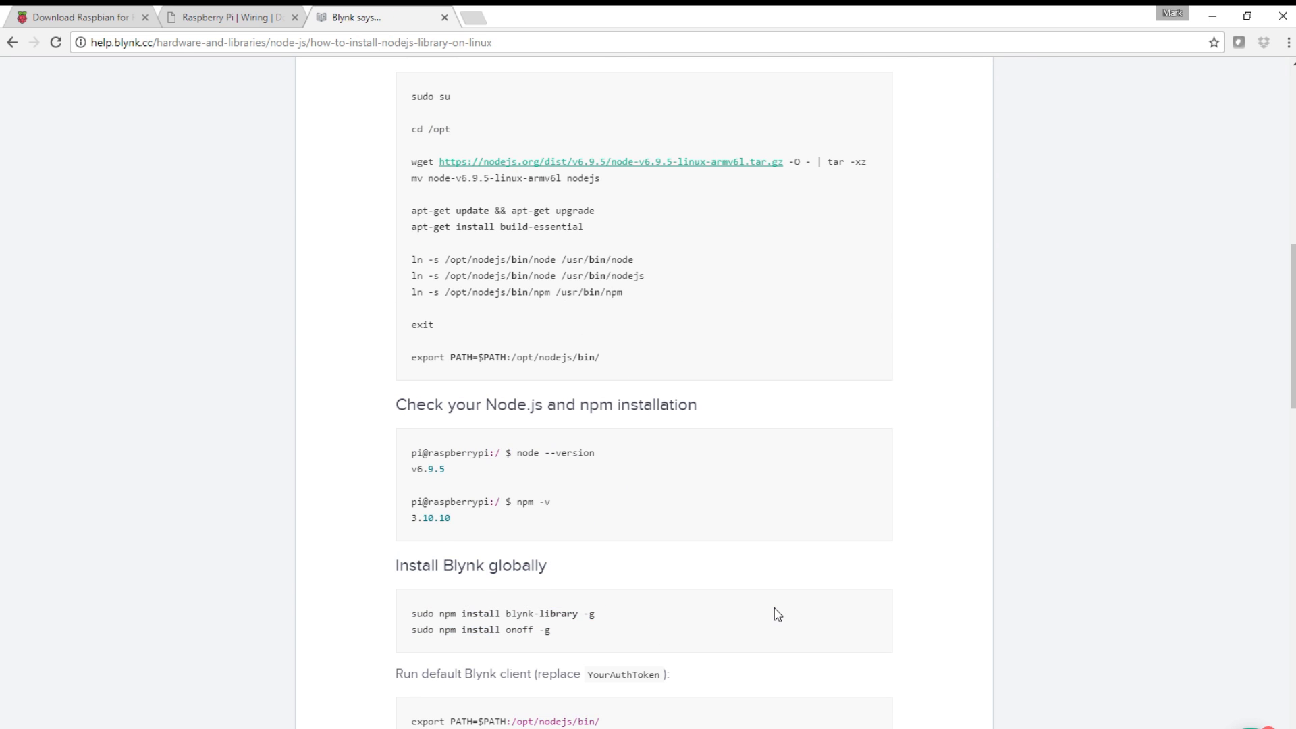